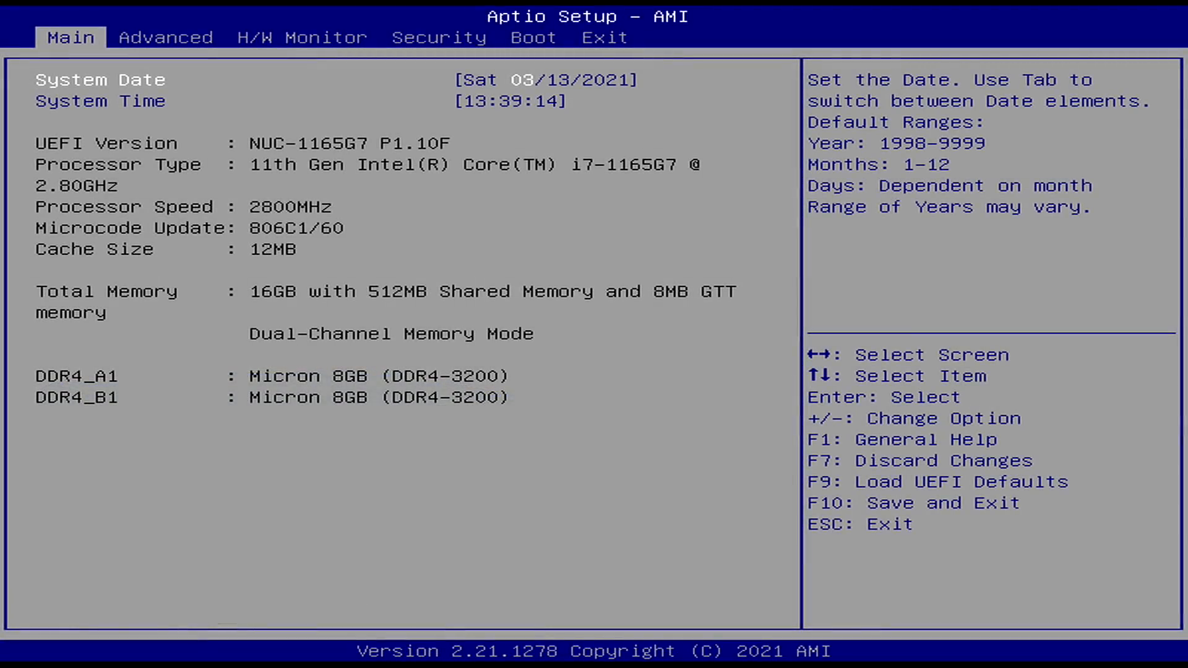
# In the Advanced processor settings, set CPU Operating Mode to Performance Mode.
pyautogui.click(165, 36)
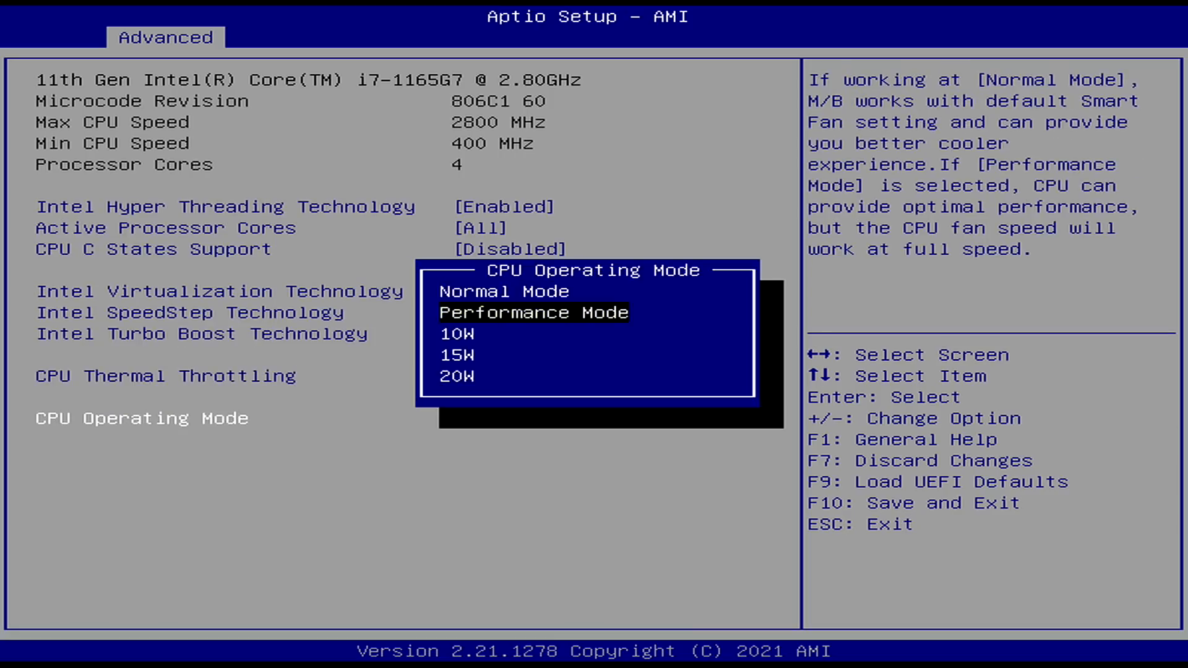
pyautogui.press('Down')
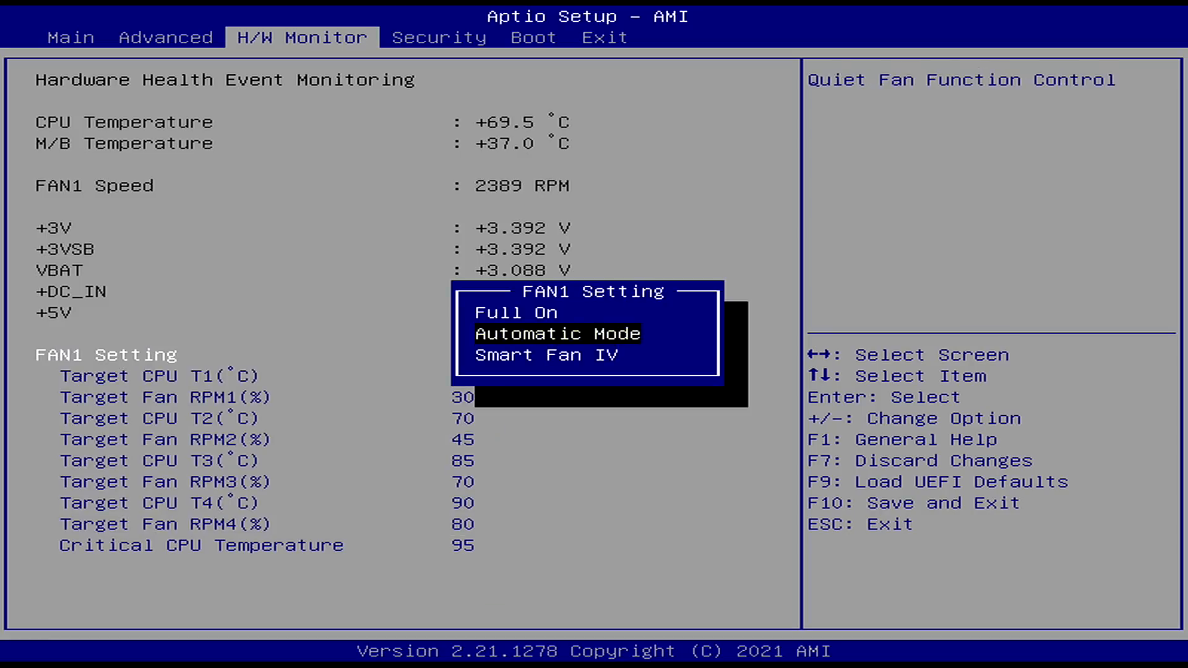
# Review the FAN1 fan mode options under H/W Monitor, then exit setup to Windows.
pyautogui.press('Down')
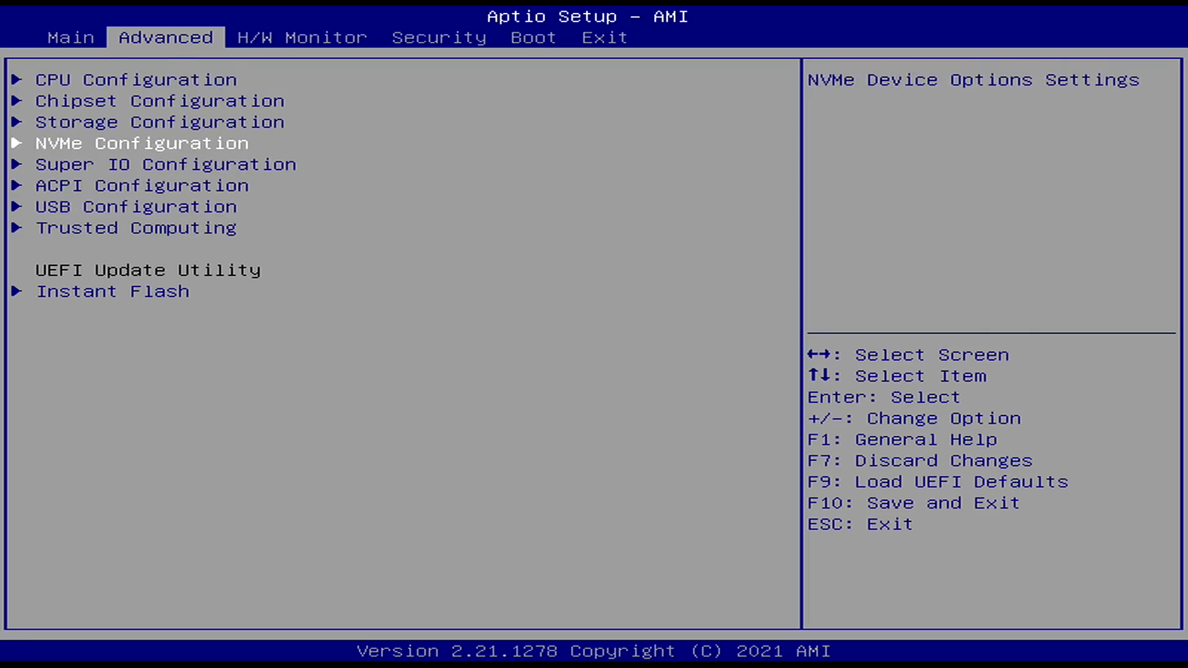
pyautogui.click(439, 37)
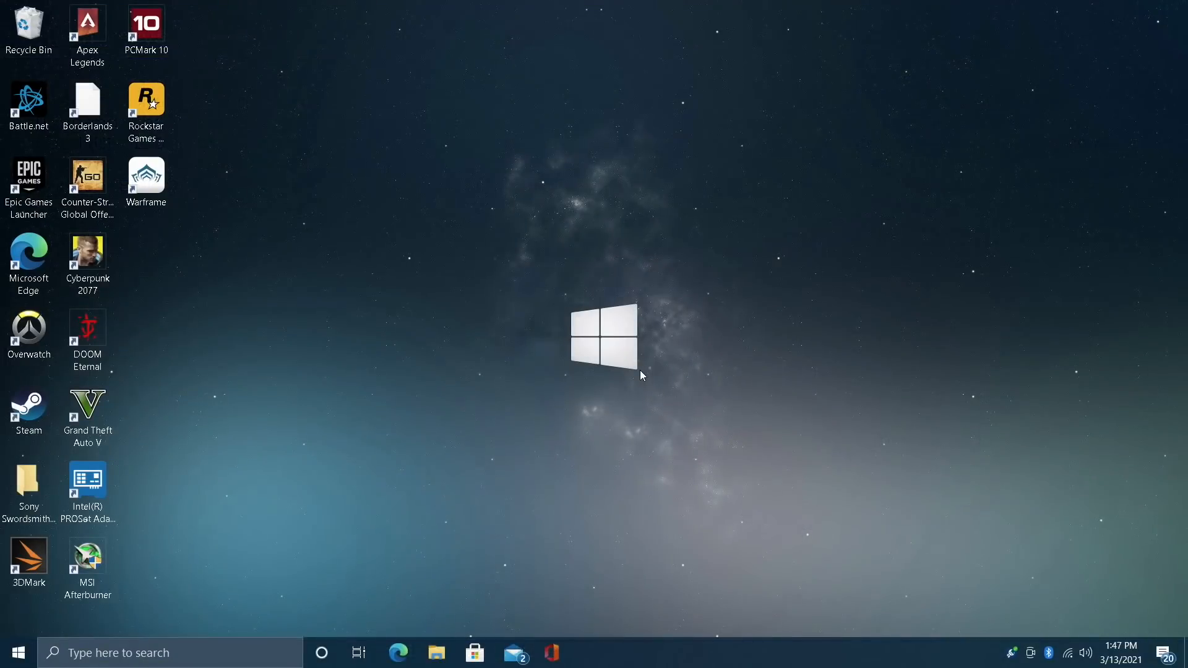
pyautogui.moveTo(574, 232)
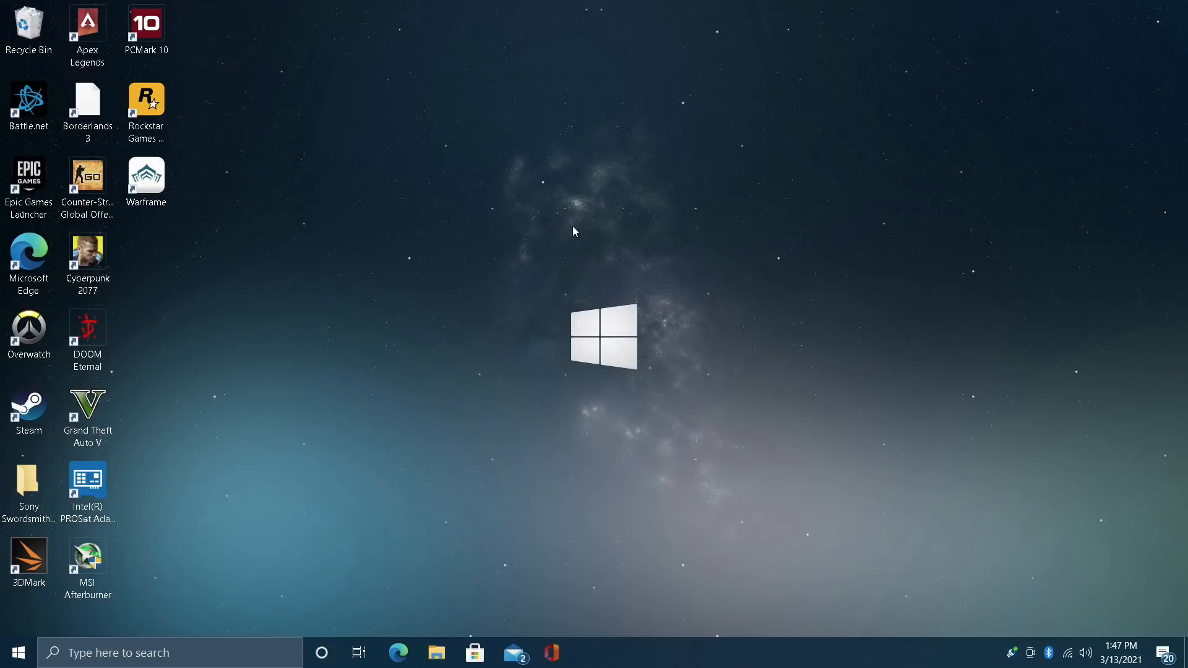
pyautogui.moveTo(578, 233)
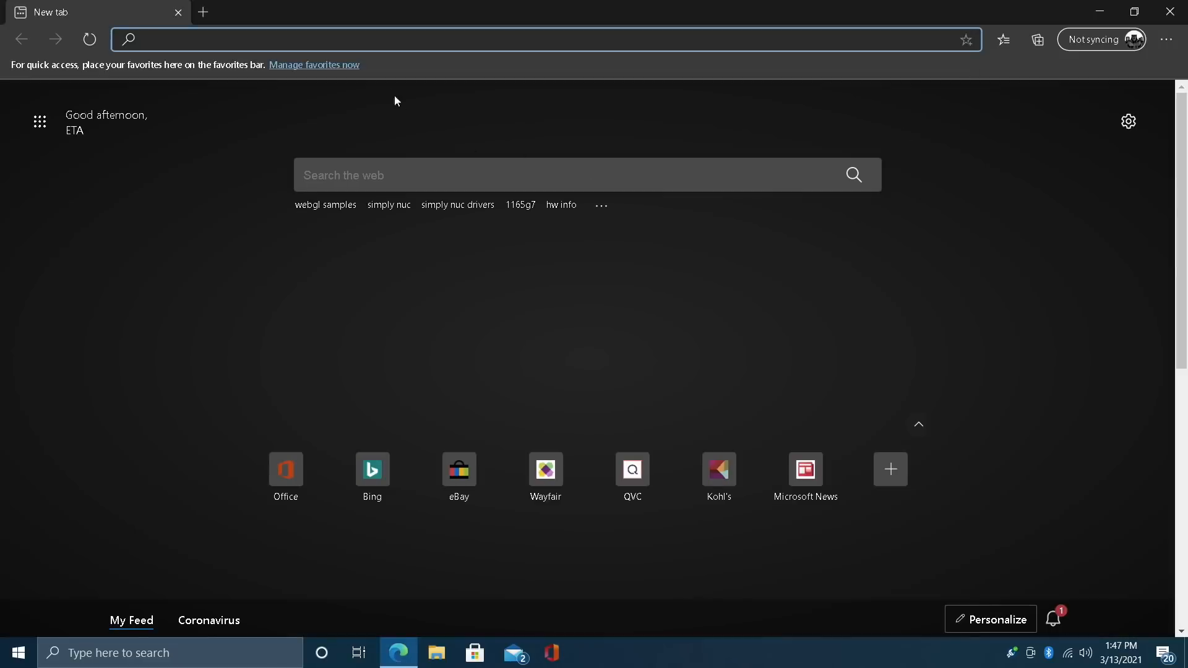
# Load the WebGL Aquarium page at webglsamples.org and set it to 20000 fish.
pyautogui.write('https://webglsamples.org/aquarium/aquarium.html')
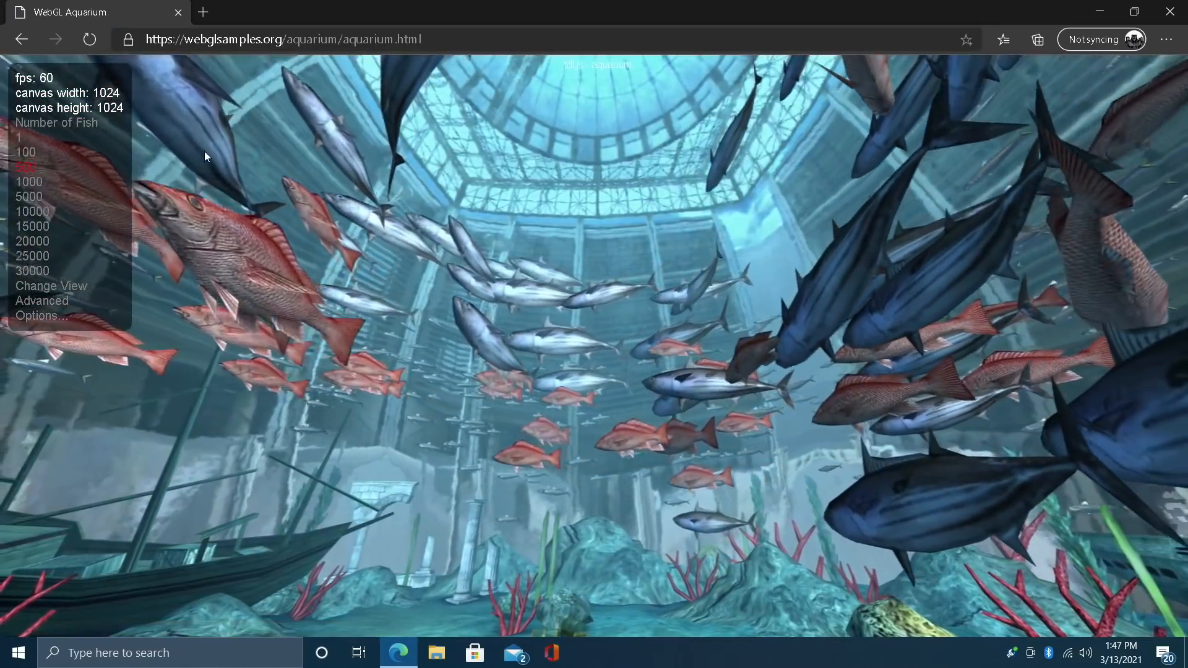
pyautogui.click(26, 166)
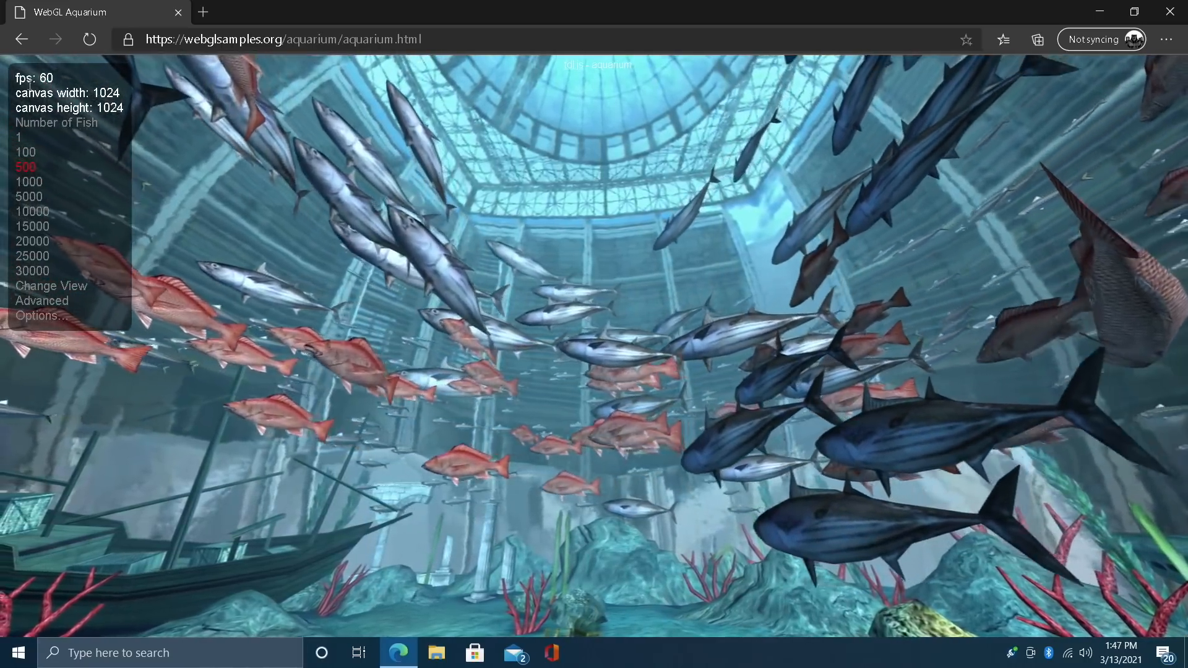
pyautogui.click(30, 181)
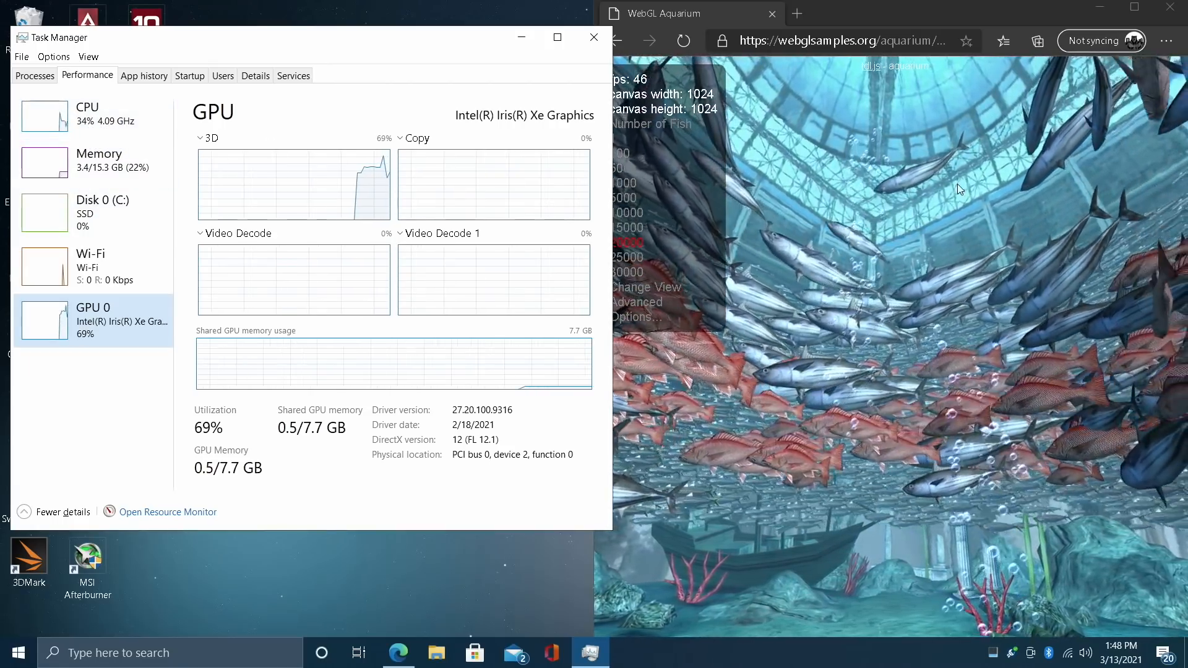
# Close the GPU performance monitor, maximize Edge, and begin searching for 'simply nuc'.
pyautogui.click(594, 37)
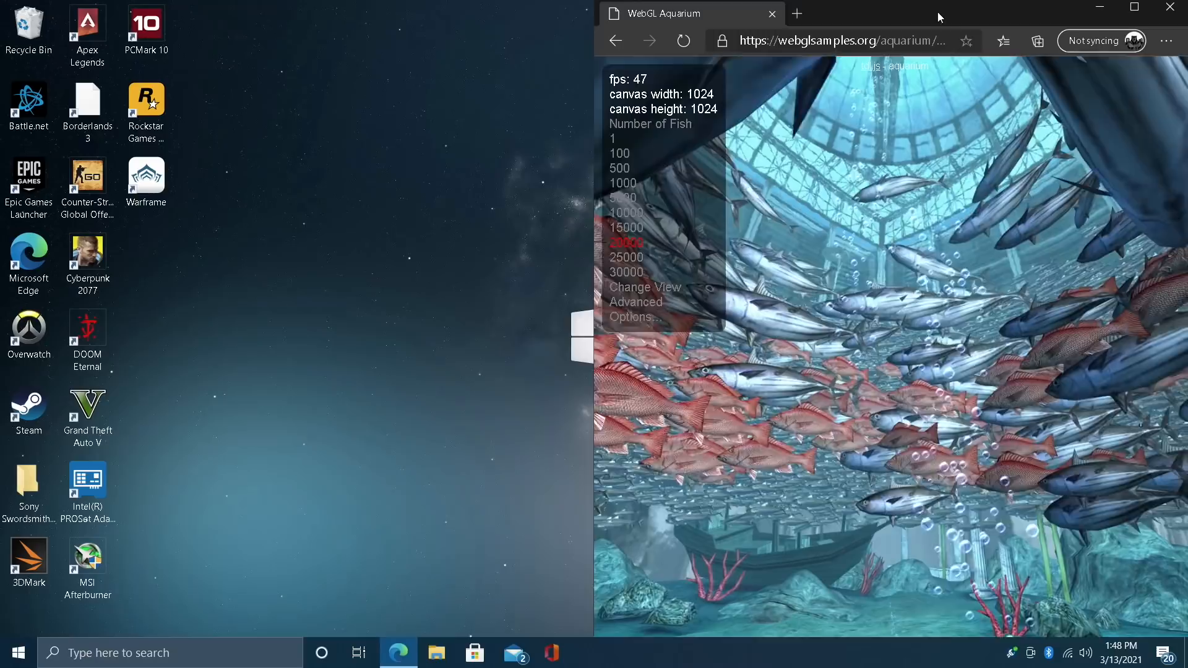
pyautogui.click(1134, 7)
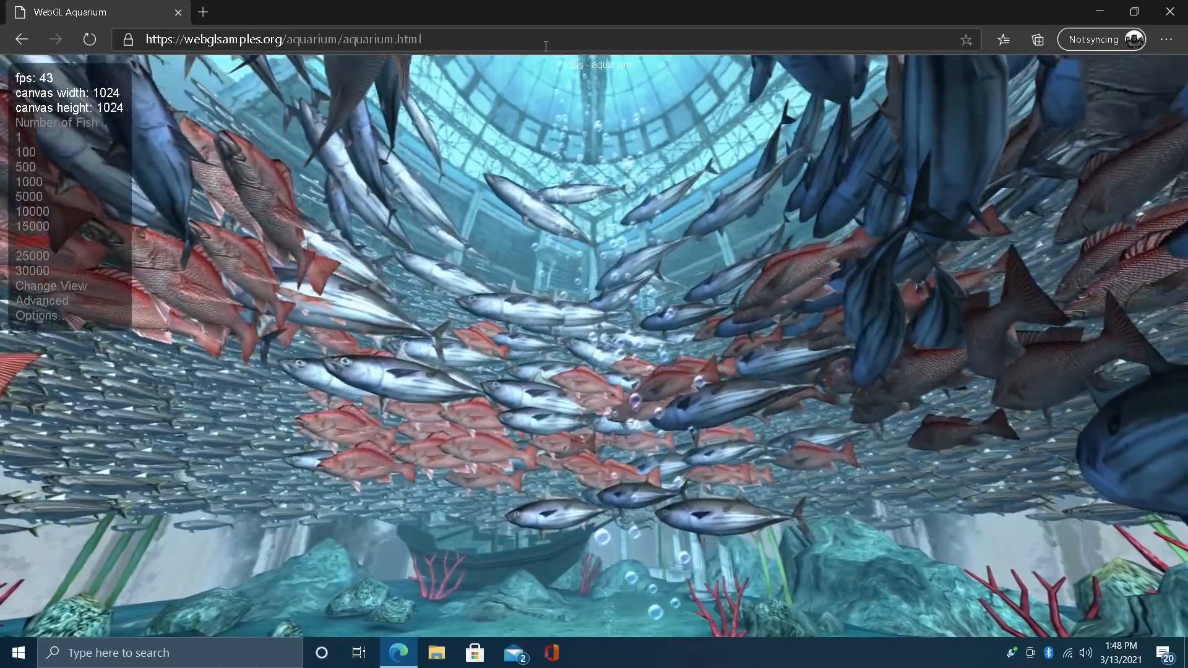
pyautogui.write('si')
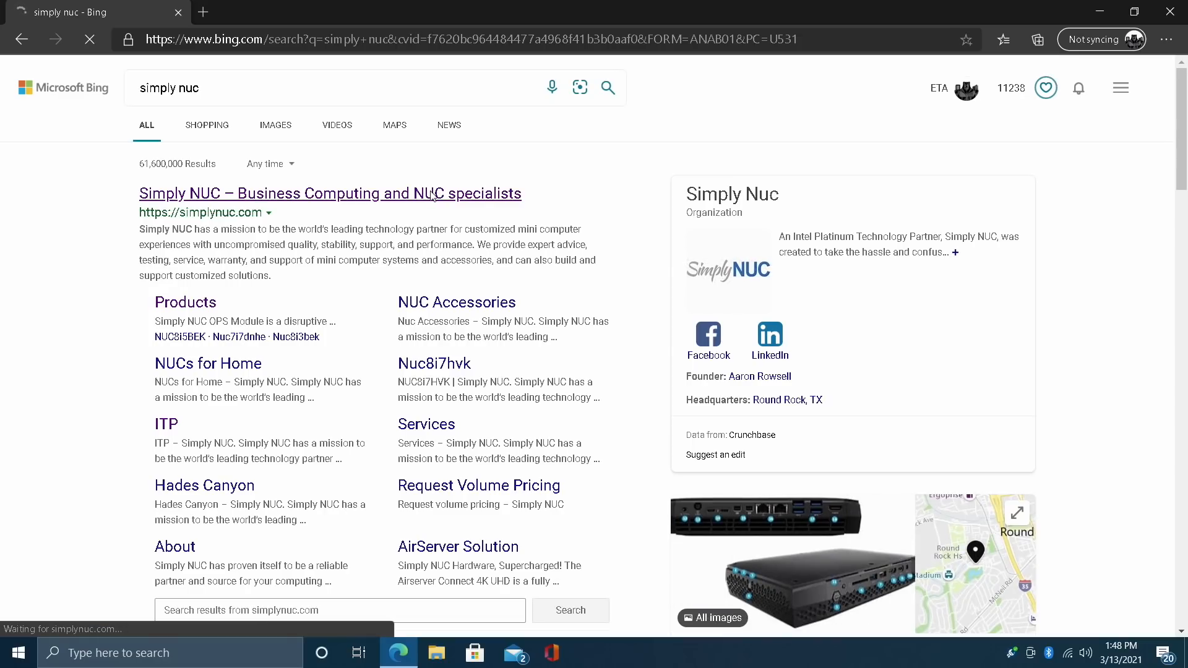
# Open the Simply NUC homepage from the Bing search results.
pyautogui.click(330, 193)
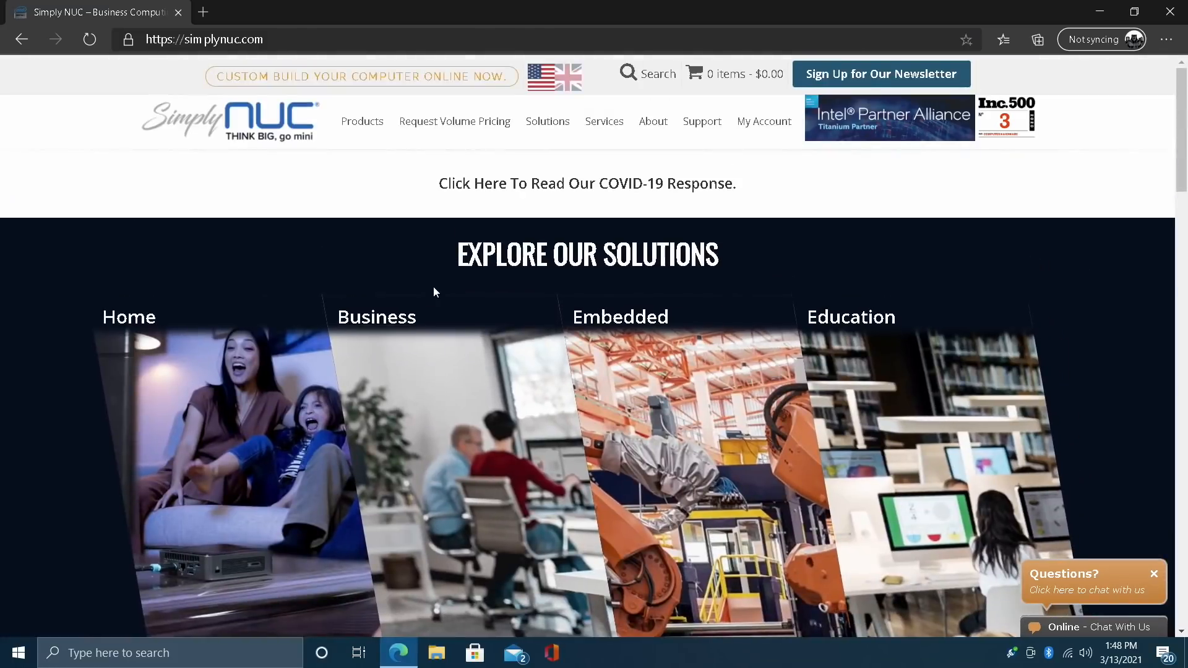
pyautogui.moveTo(440, 290)
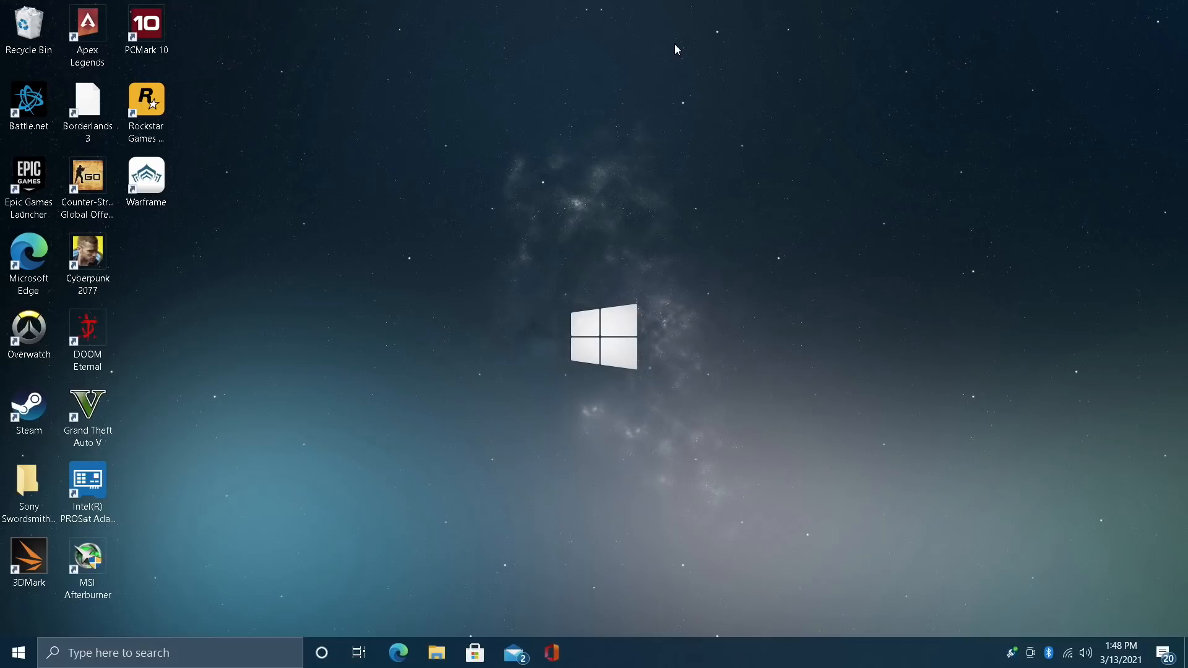
pyautogui.moveTo(626, 161)
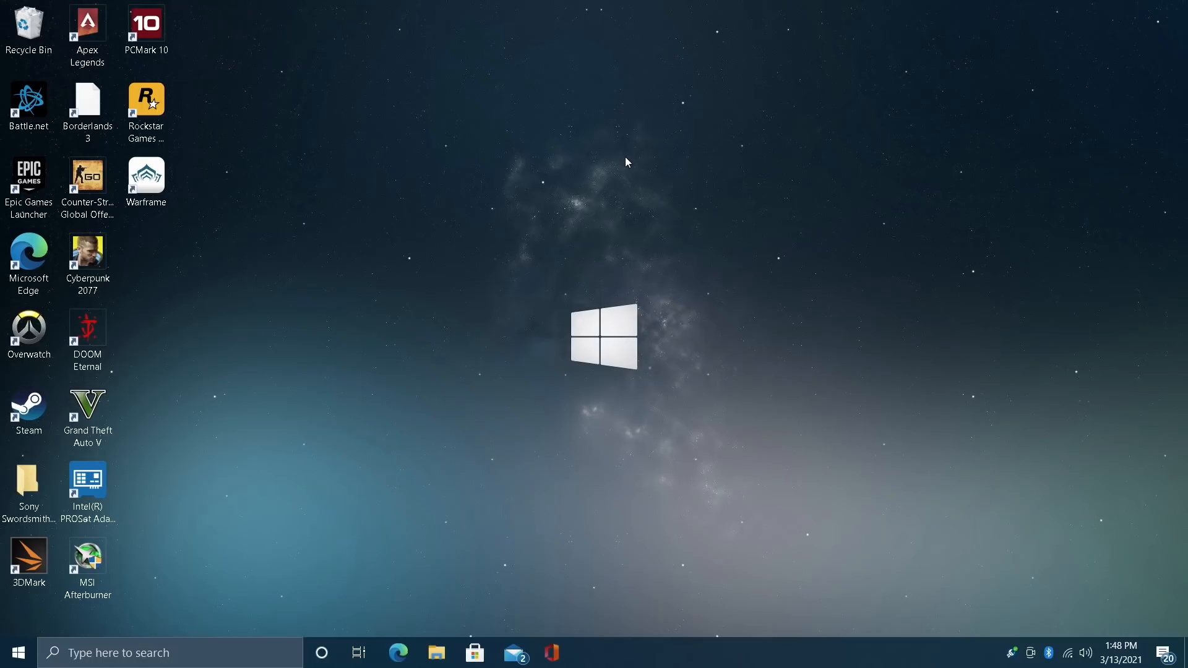
pyautogui.moveTo(1034, 262)
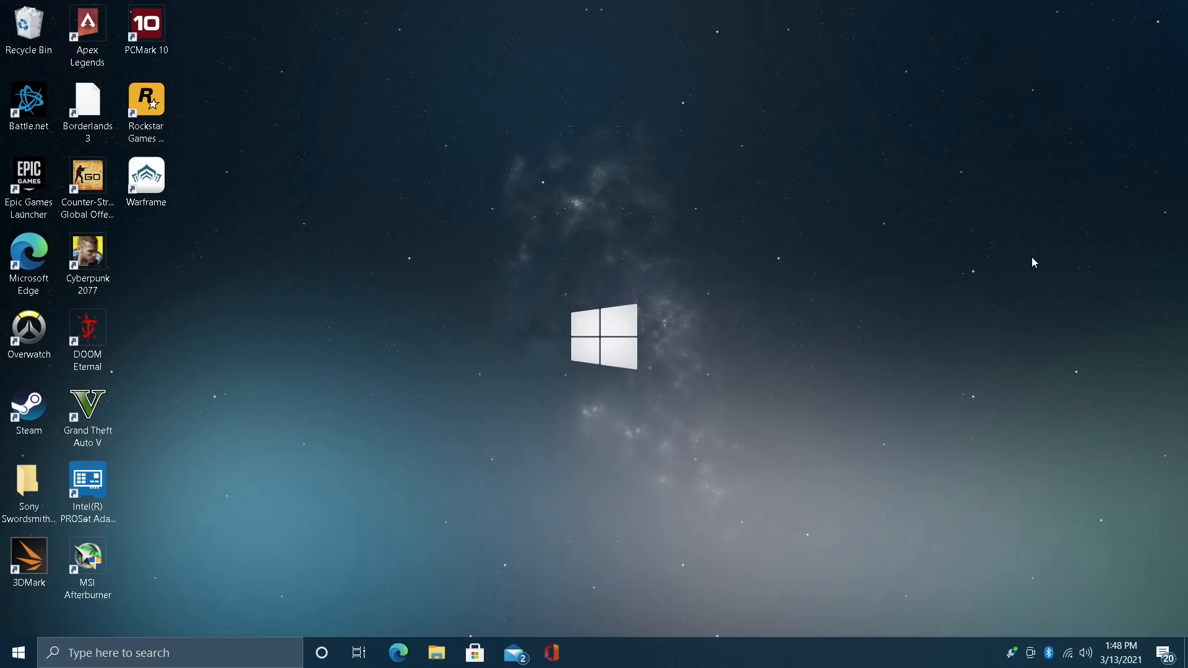